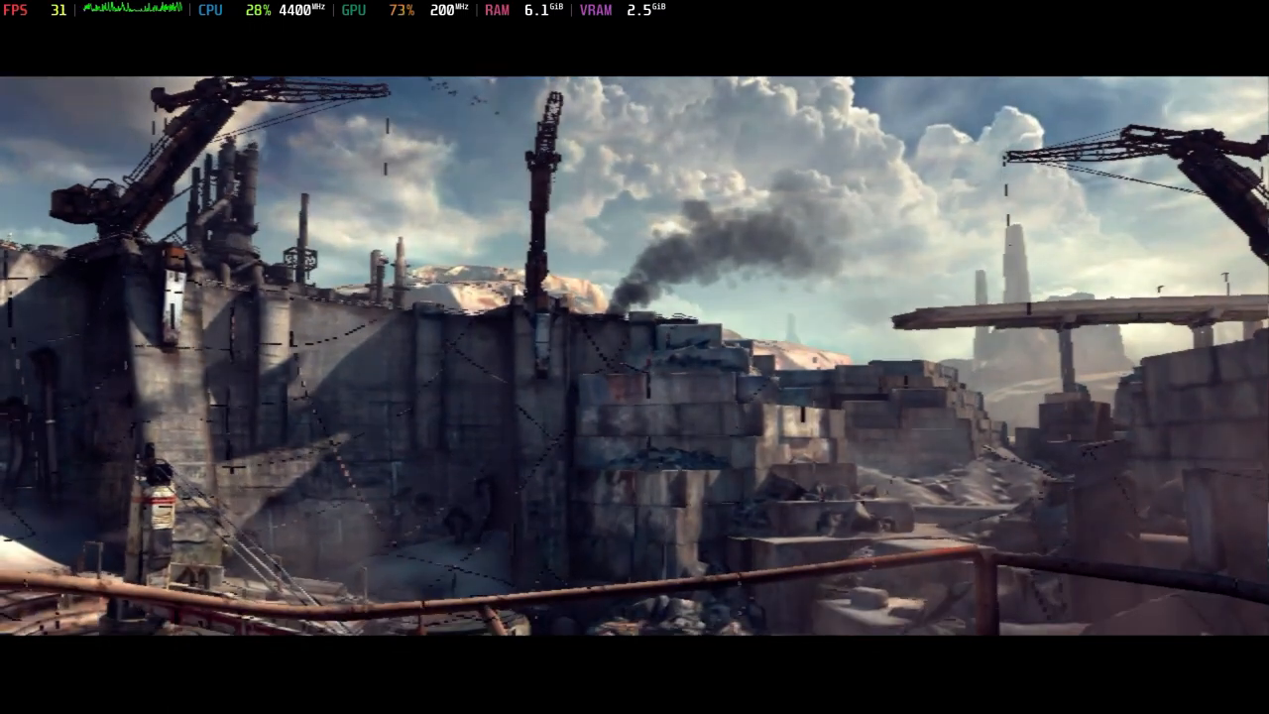
mouse_move(634, 356)
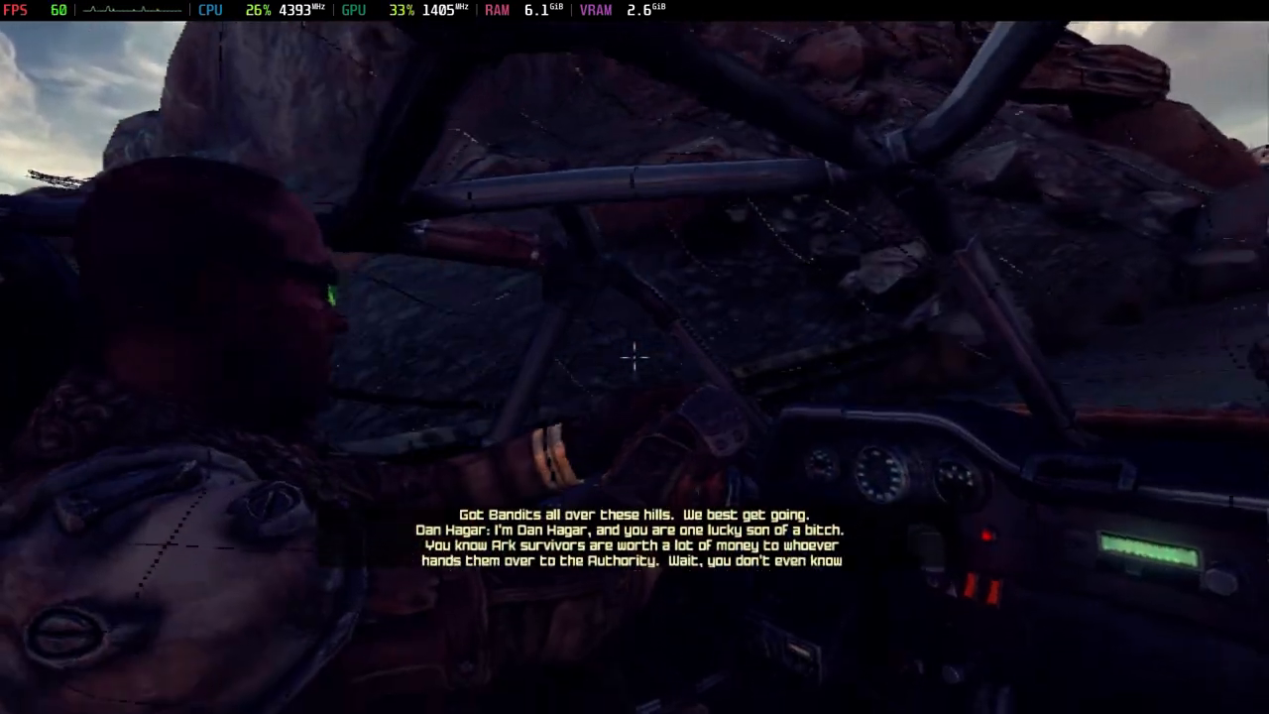
mouse_move(635, 357)
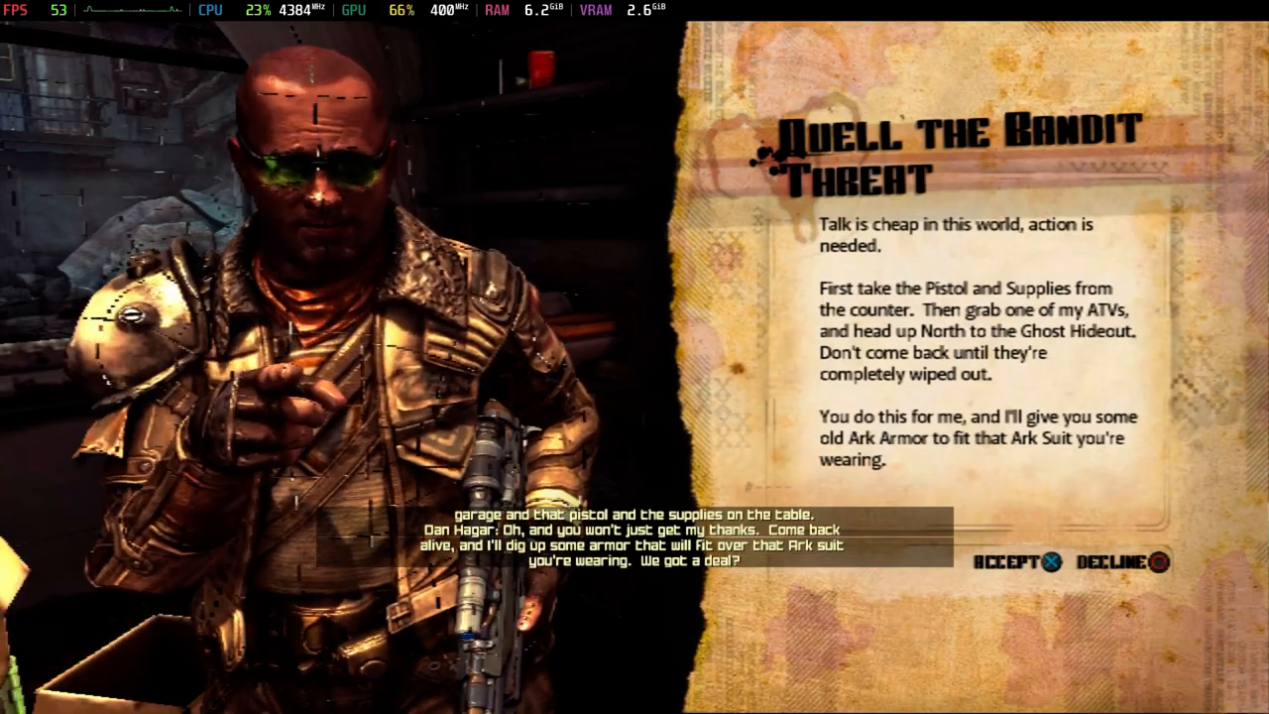
- Accept the 'Quell the Bandit Threat' quest from Dan Hagar's quest card
left_click(1015, 563)
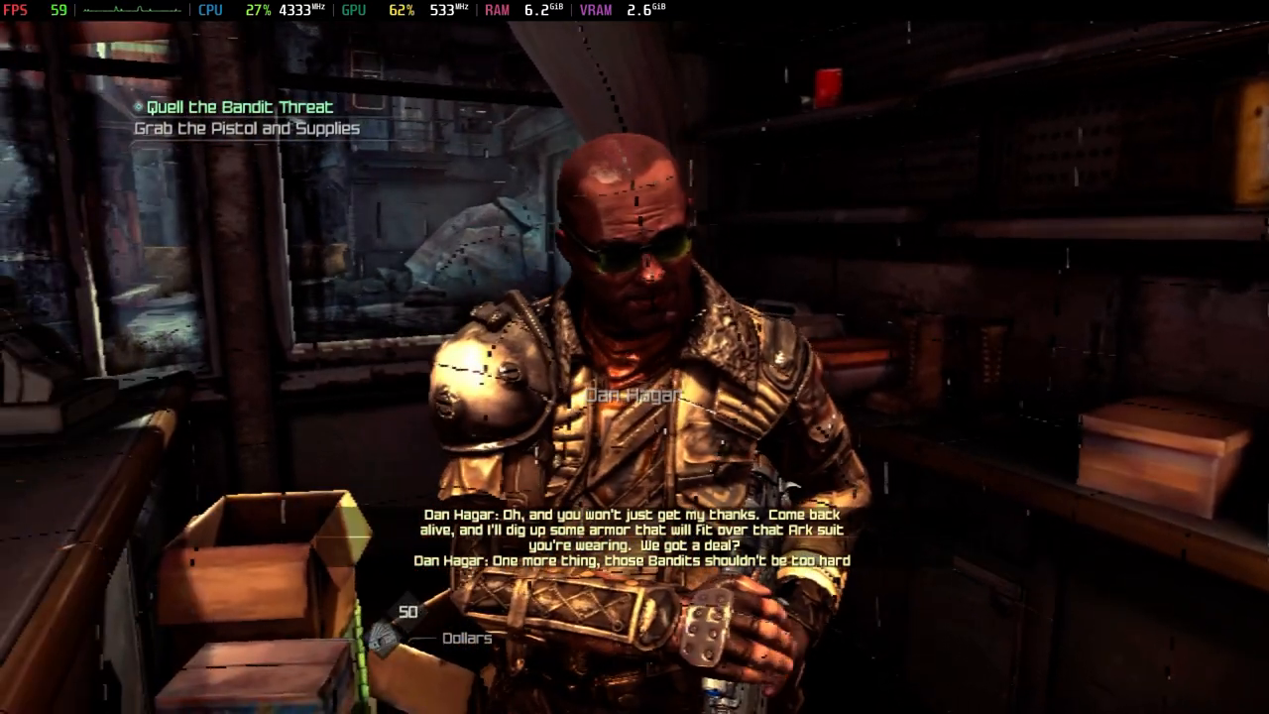